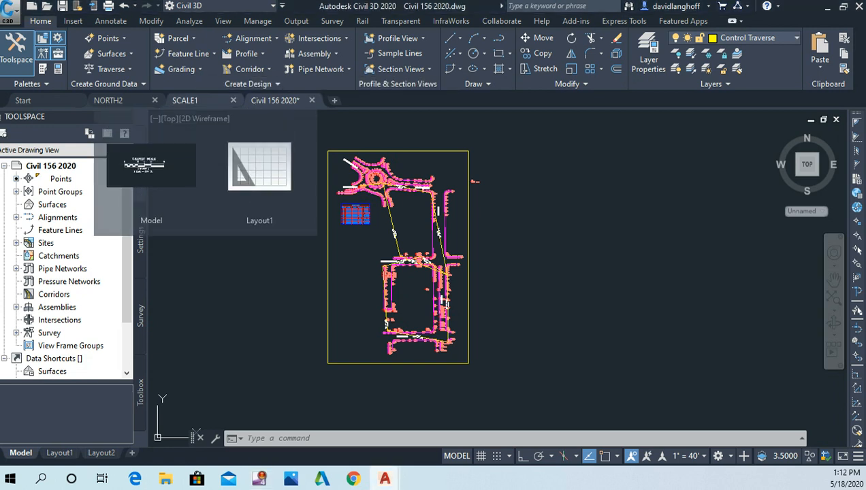
Switch to the SCALE1 drawing to copy its 31-object graphic scale.
click(185, 100)
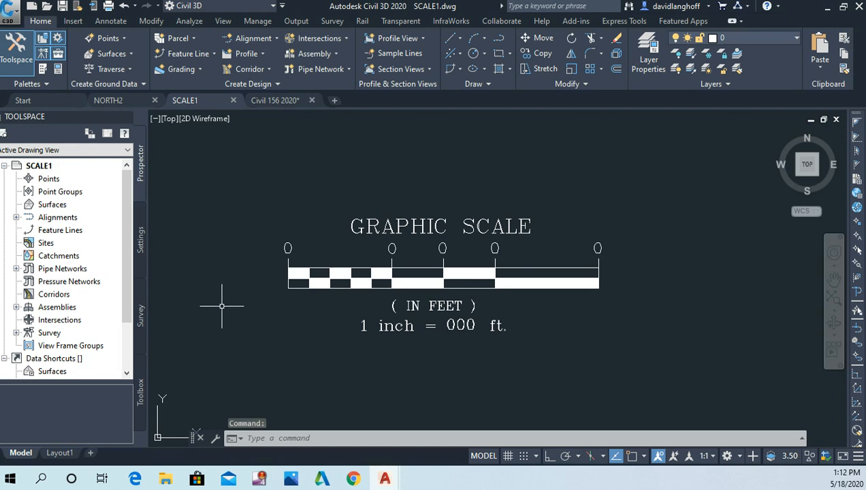
mouse_move(219, 305)
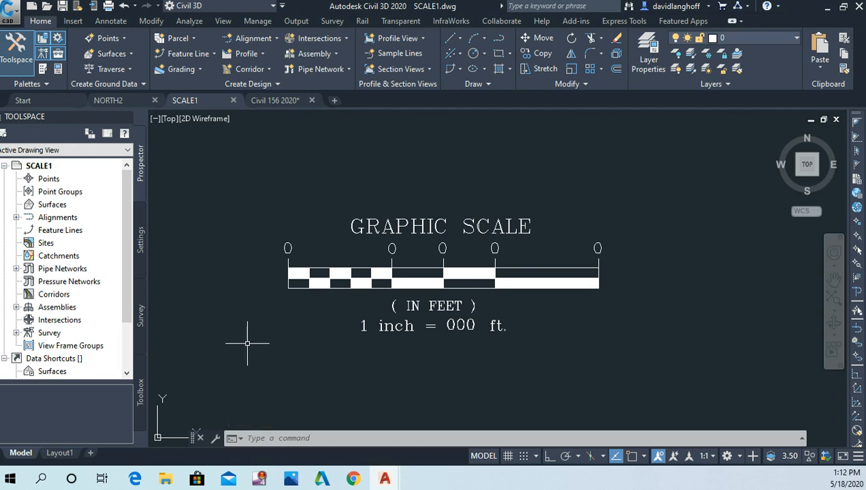
mouse_move(246, 340)
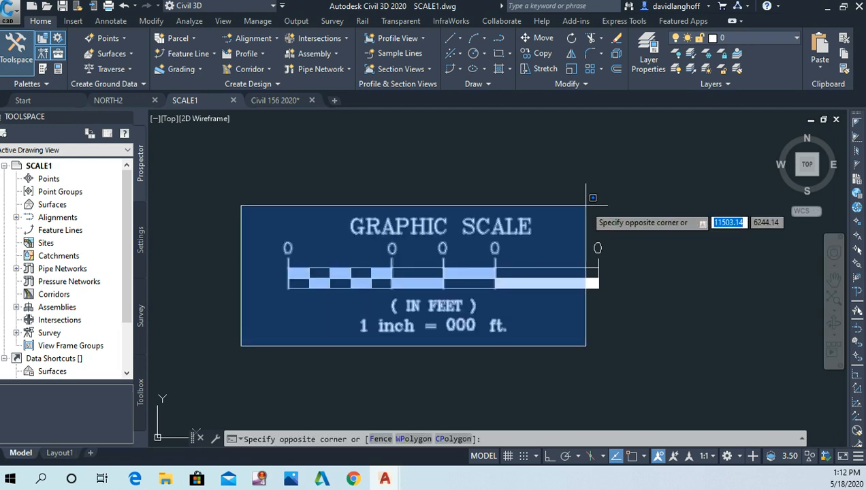
mouse_move(640, 181)
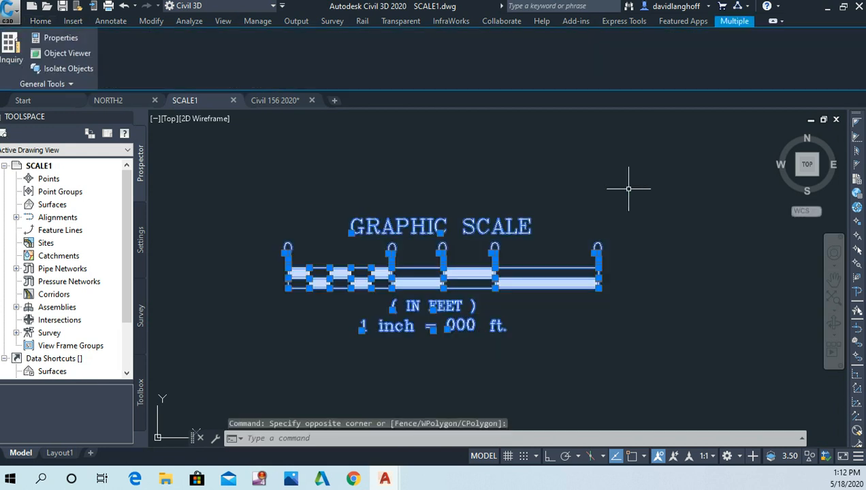
mouse_move(607, 193)
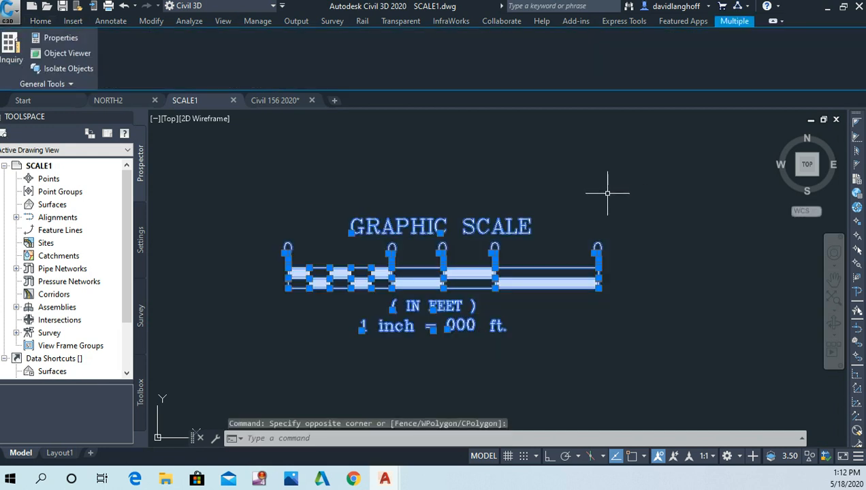
mouse_move(596, 198)
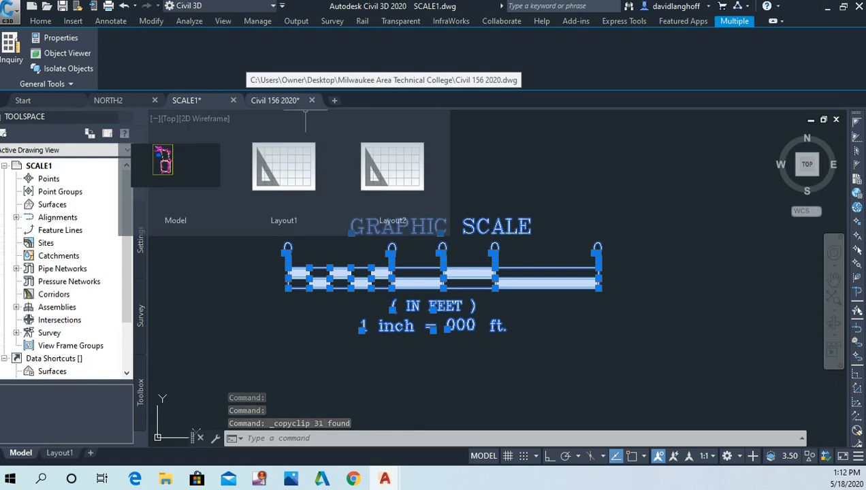
Paste the graphic scale into Civil 156 model space and accept its attributes.
click(275, 100)
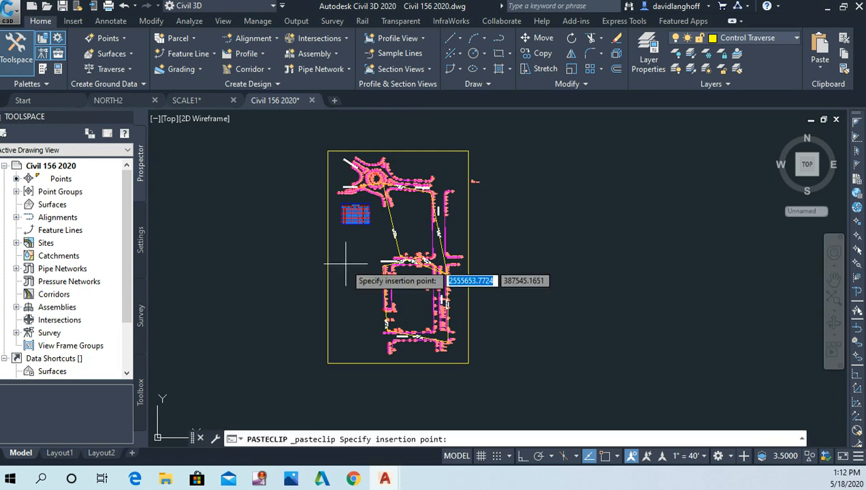
mouse_move(354, 255)
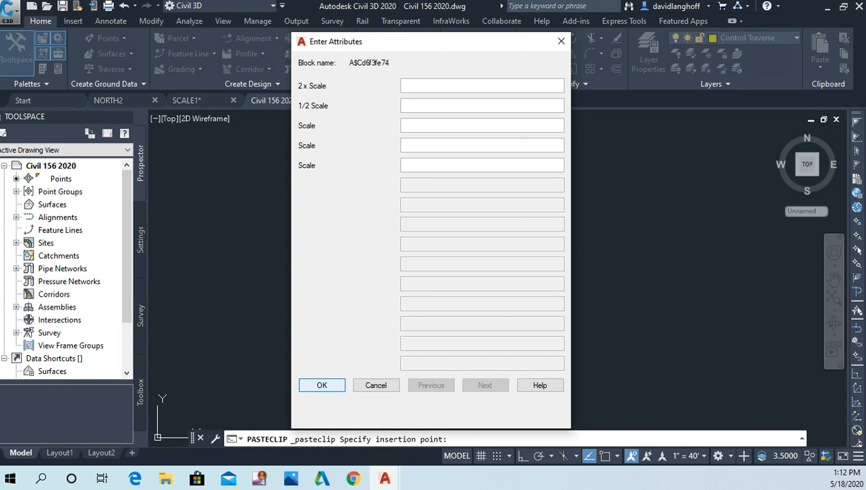
click(321, 386)
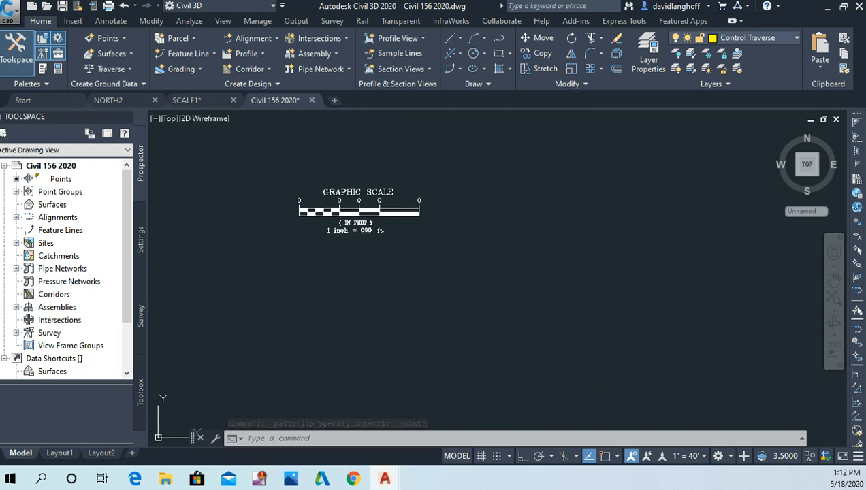
Relabel the first graphic scale tick labels as 20 and 40.
click(357, 306)
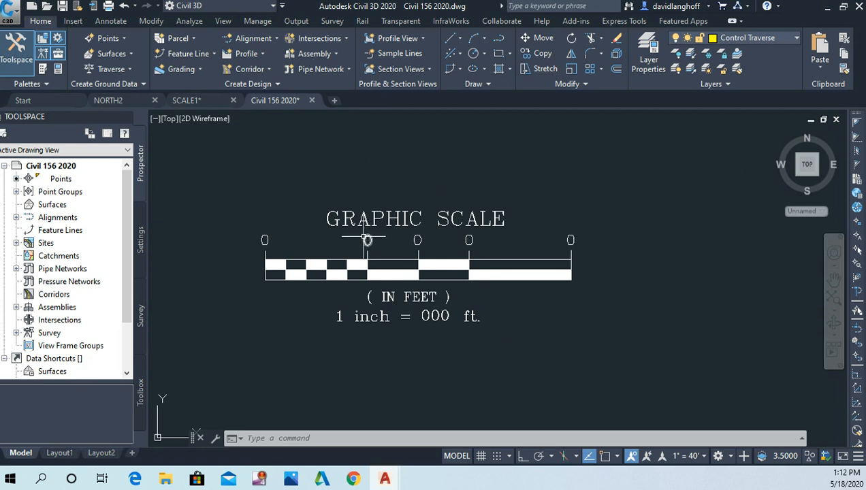
mouse_move(366, 239)
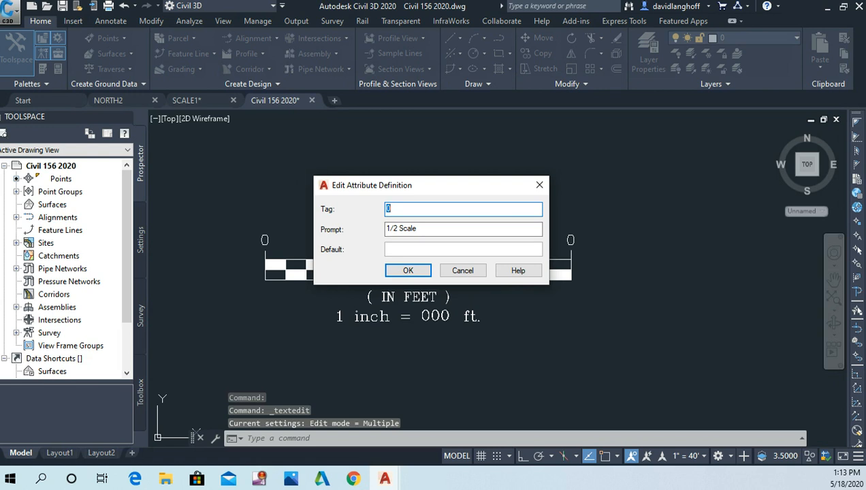
text(2)
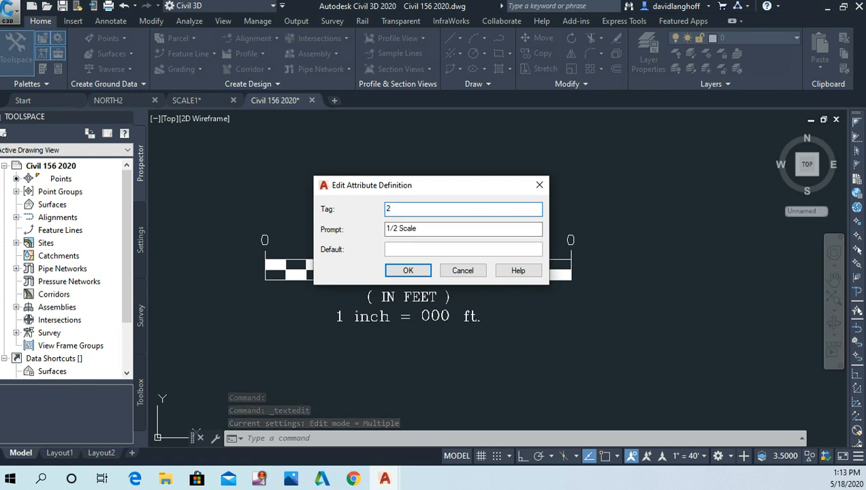
text(0)
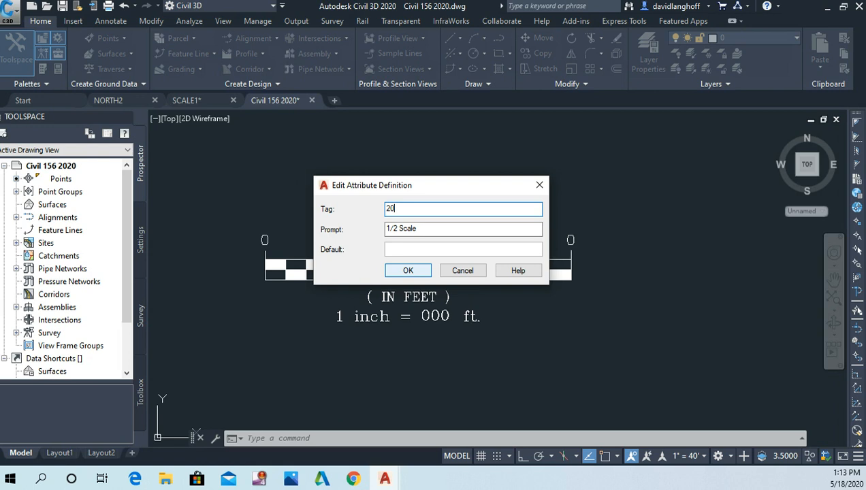
click(408, 270)
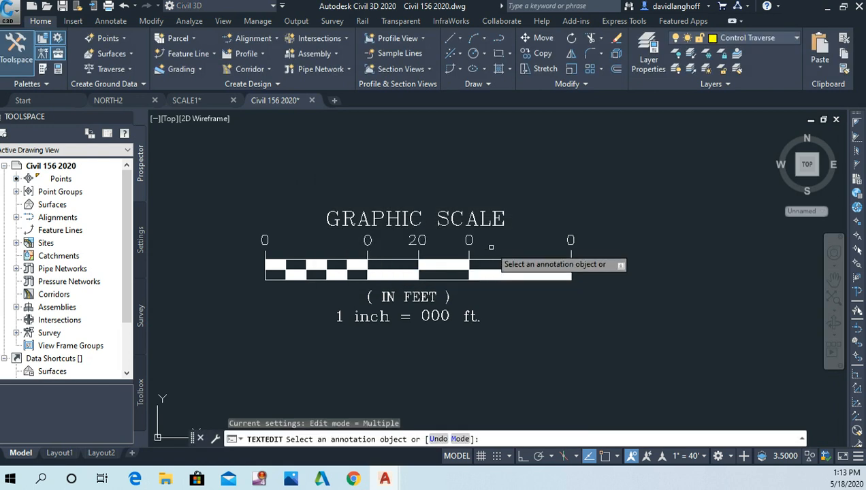
mouse_move(468, 240)
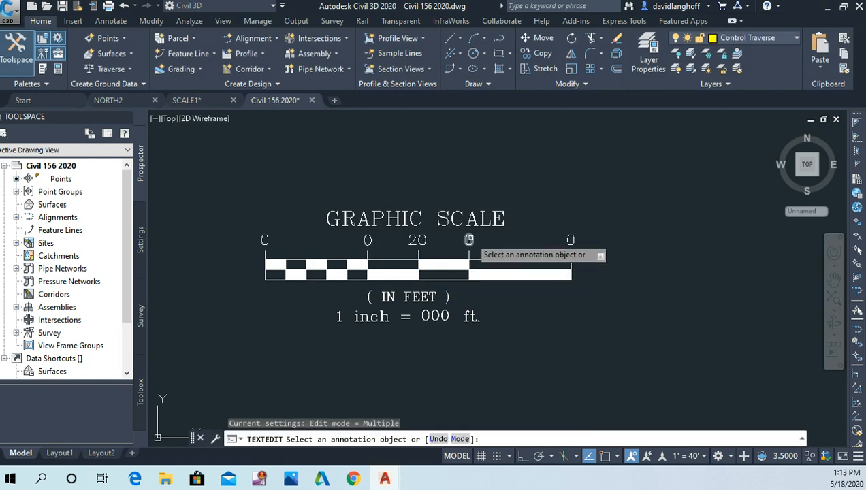
double_click(468, 240)
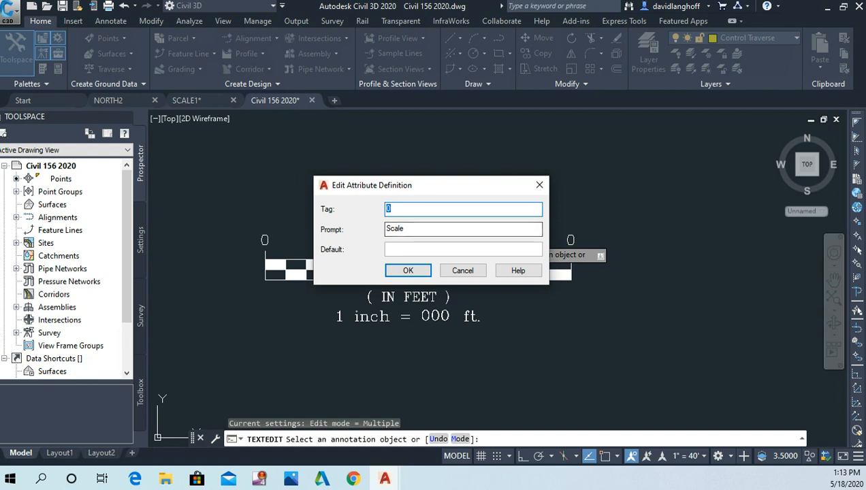
text(4)
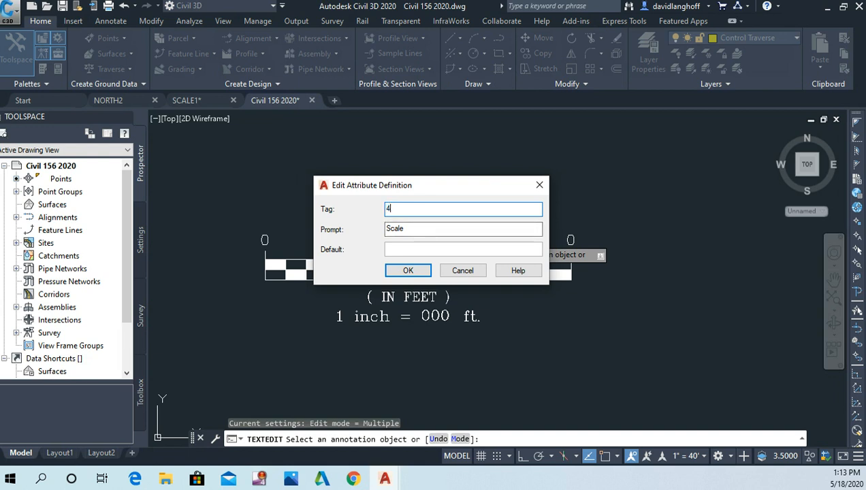
text(0)
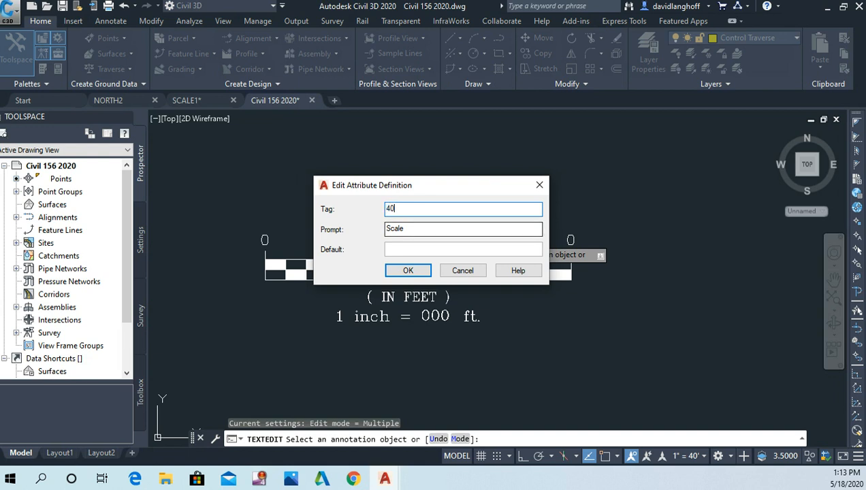
click(408, 270)
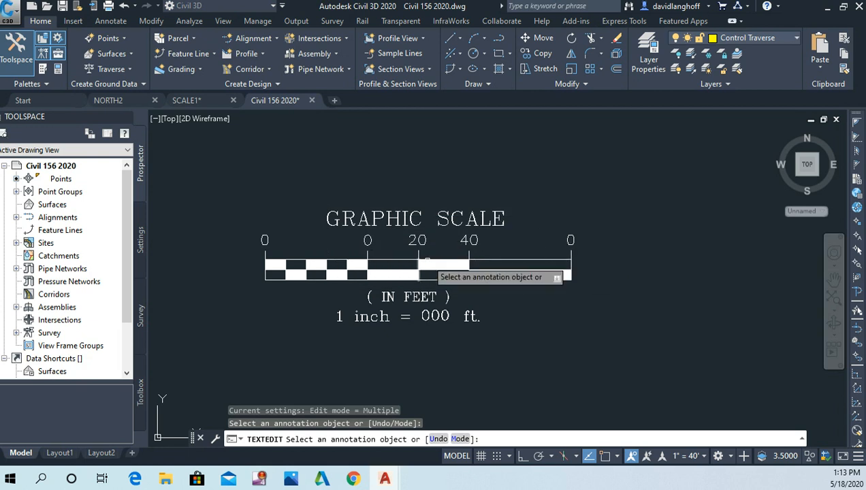
mouse_move(571, 239)
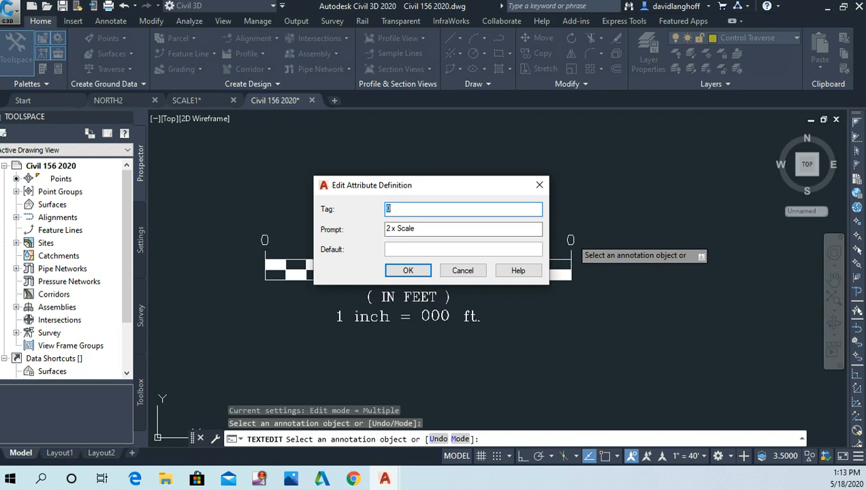
Set the remaining labels to 80 and 40 and the caption tag to 40.
text(80)
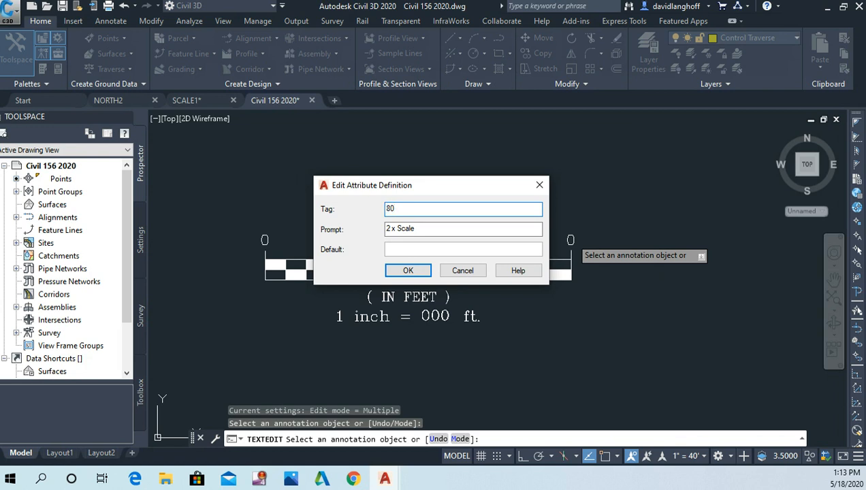
click(408, 271)
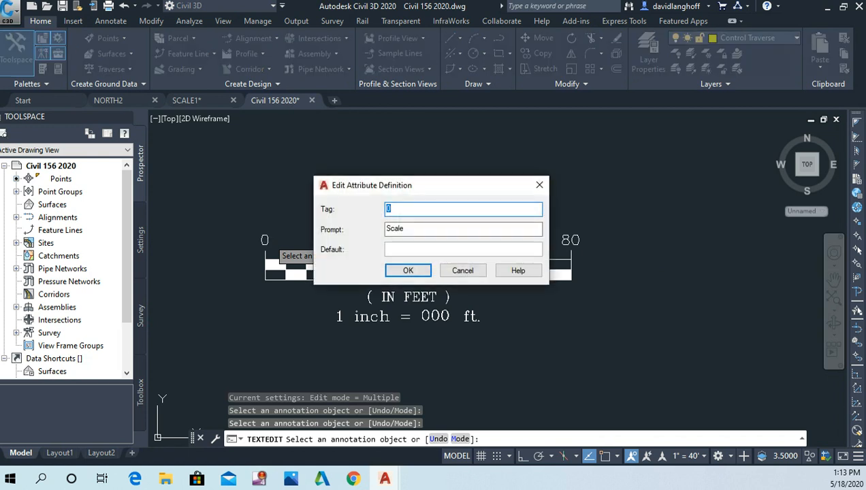
text(40)
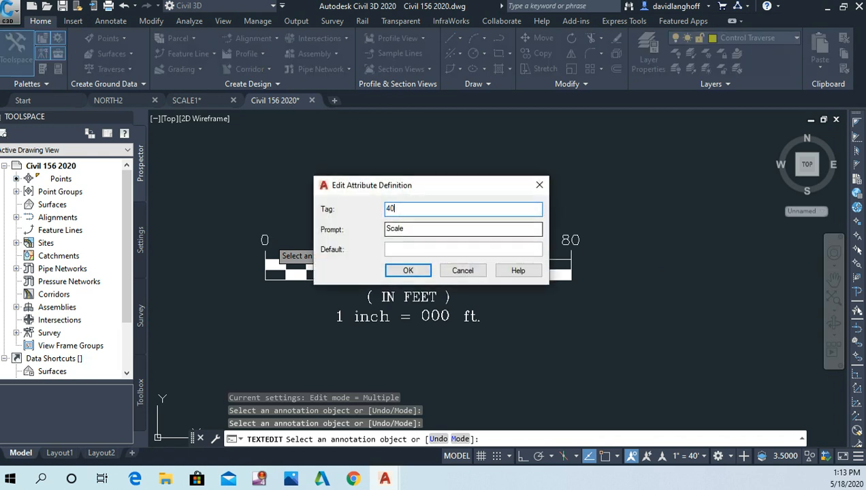
click(408, 271)
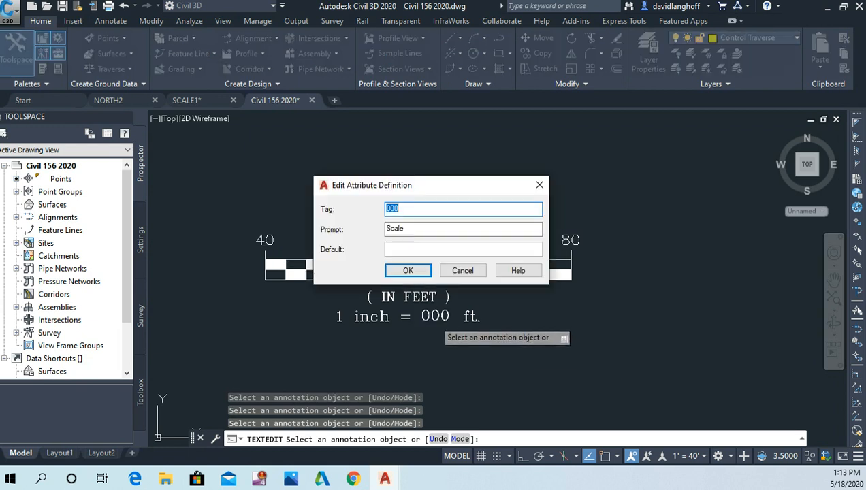
text(4)
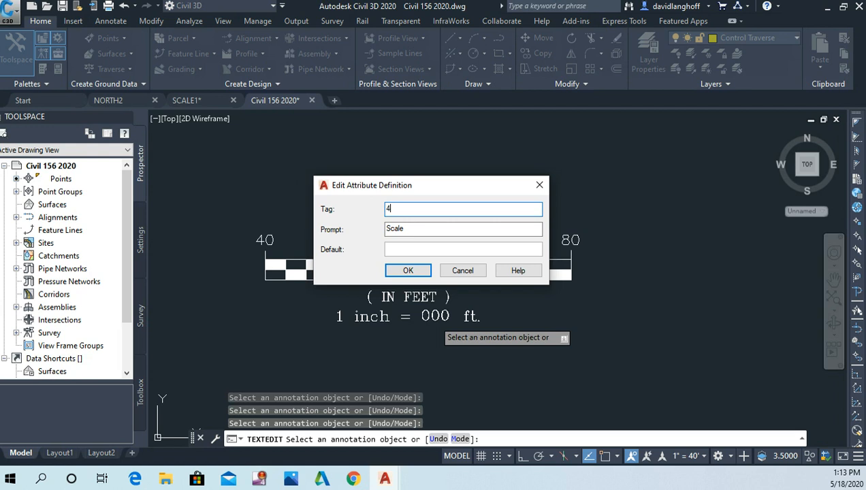
text(0)
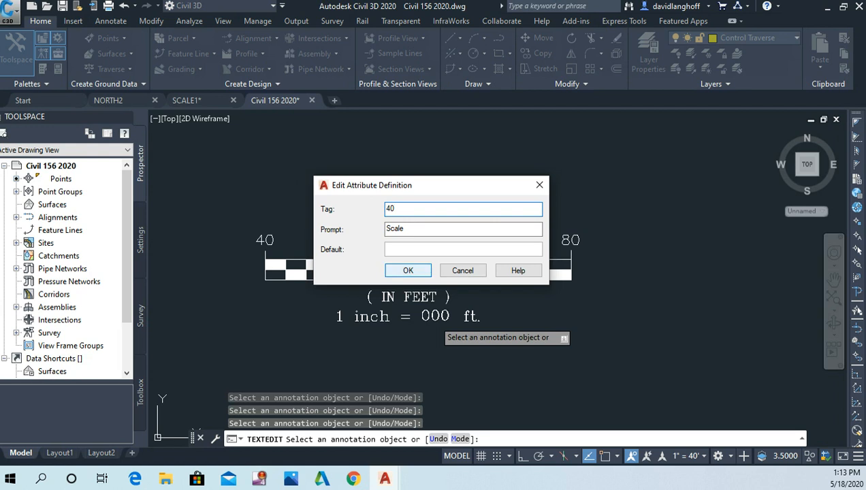
click(408, 270)
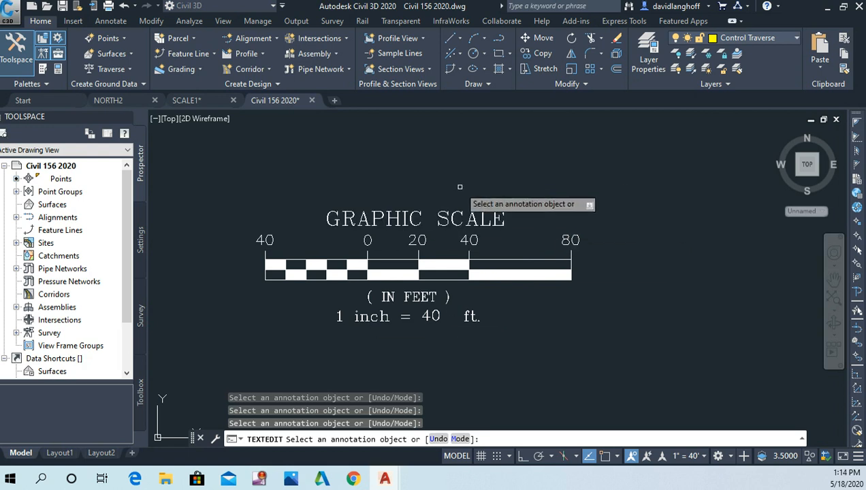
mouse_move(222, 188)
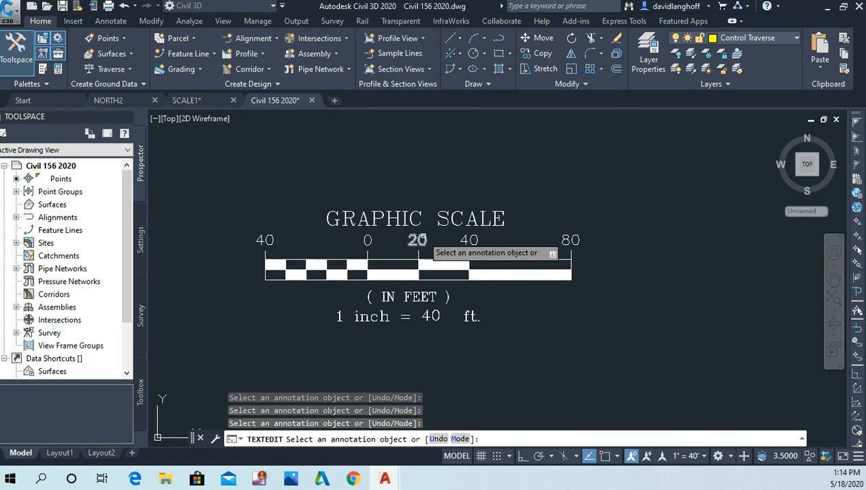
mouse_move(379, 348)
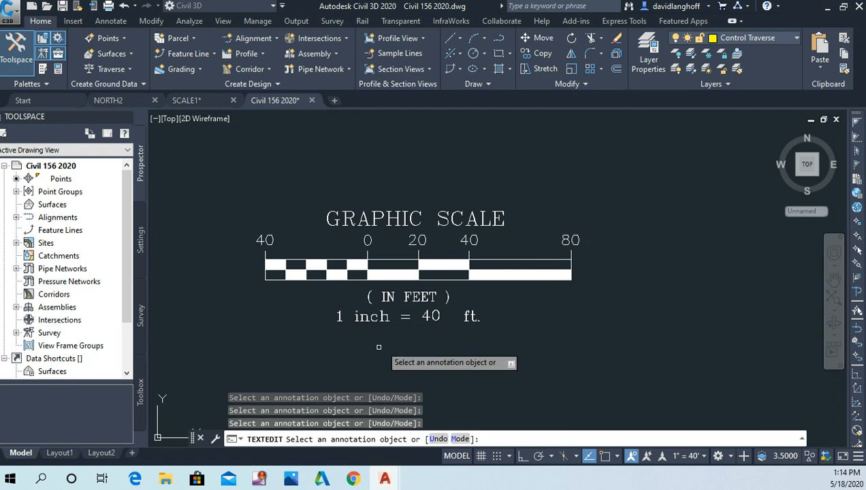
mouse_move(506, 303)
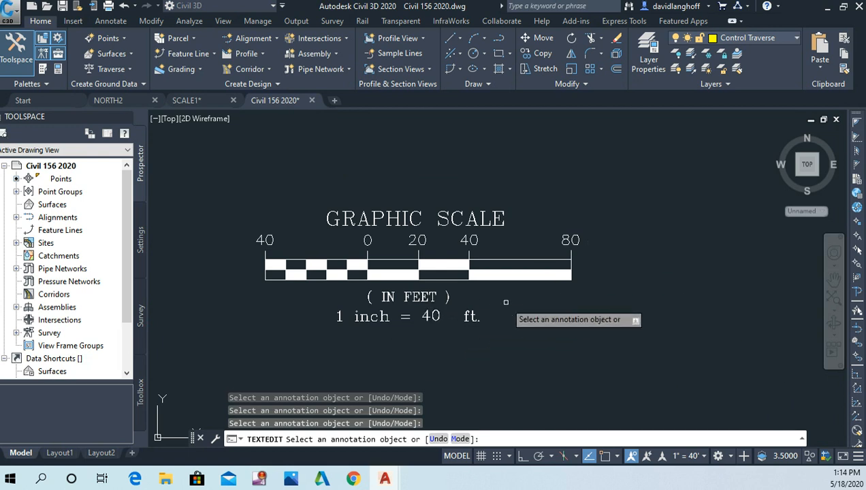
right_click(506, 302)
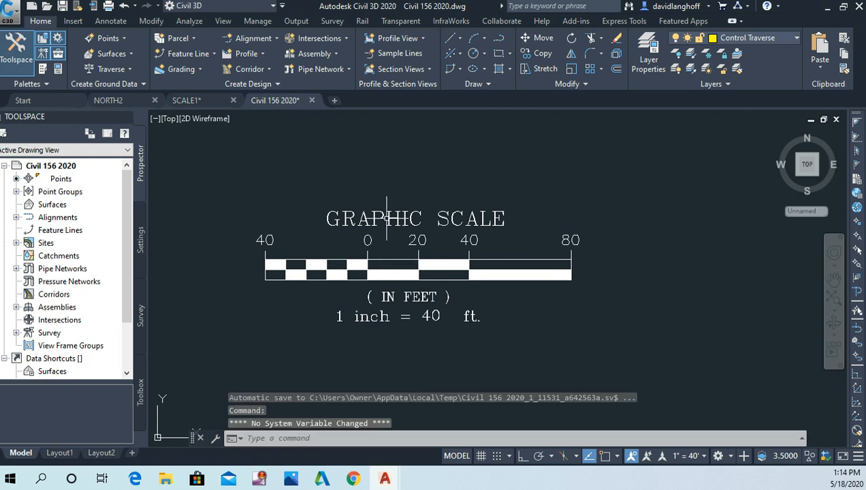
mouse_move(475, 288)
text(d)
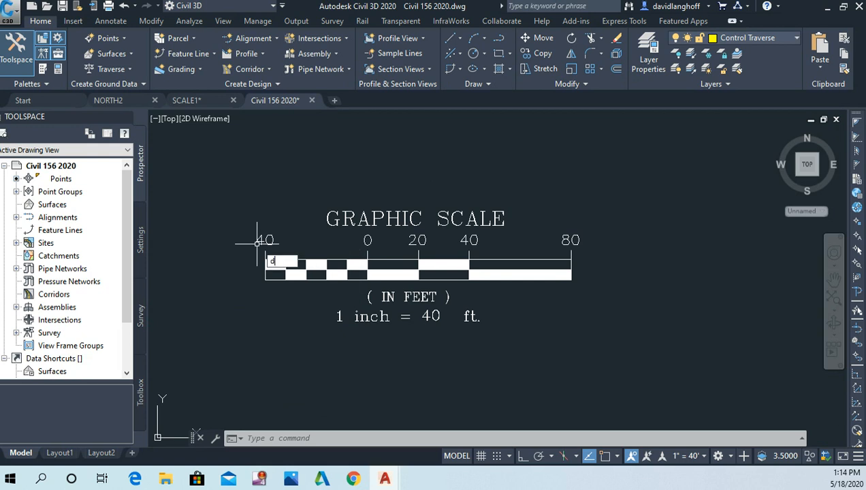
key(Return)
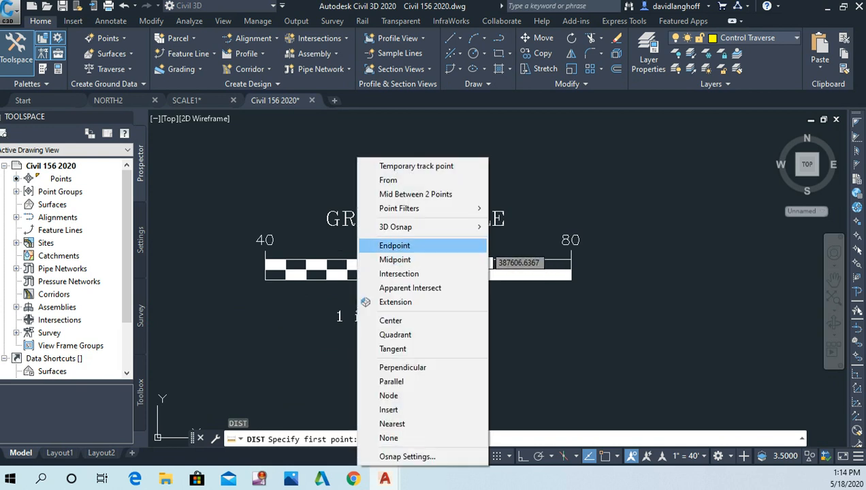
click(394, 246)
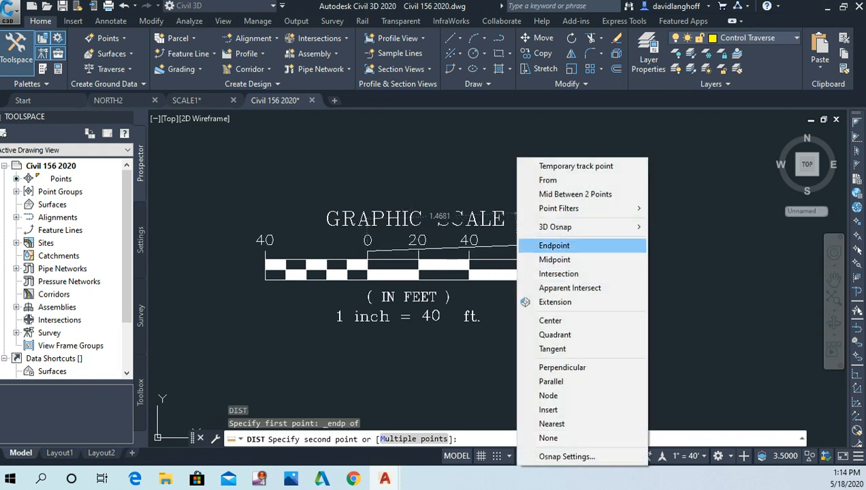
click(554, 245)
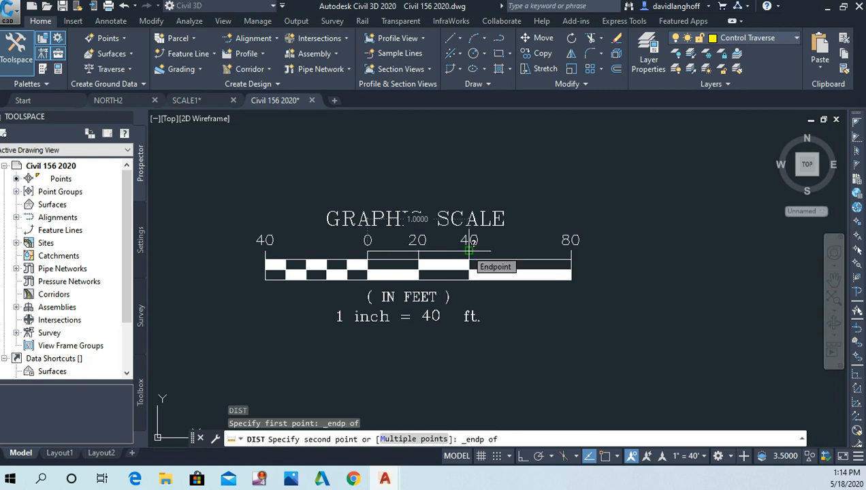
click(470, 251)
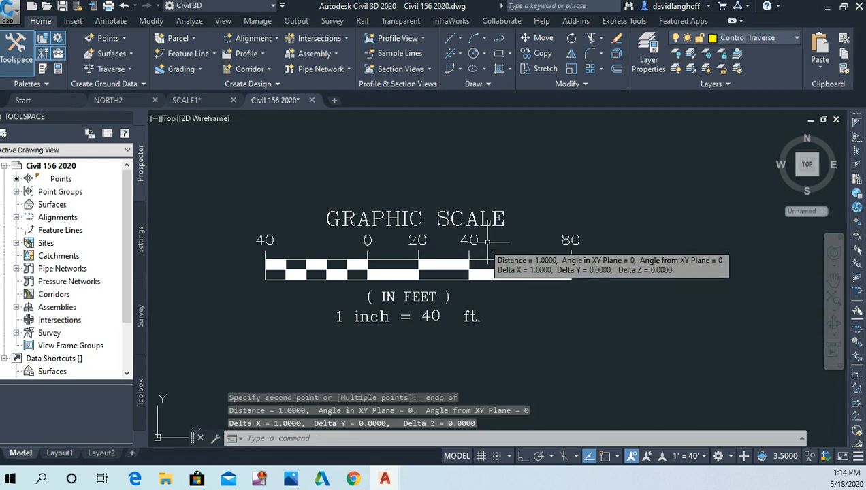
mouse_move(515, 296)
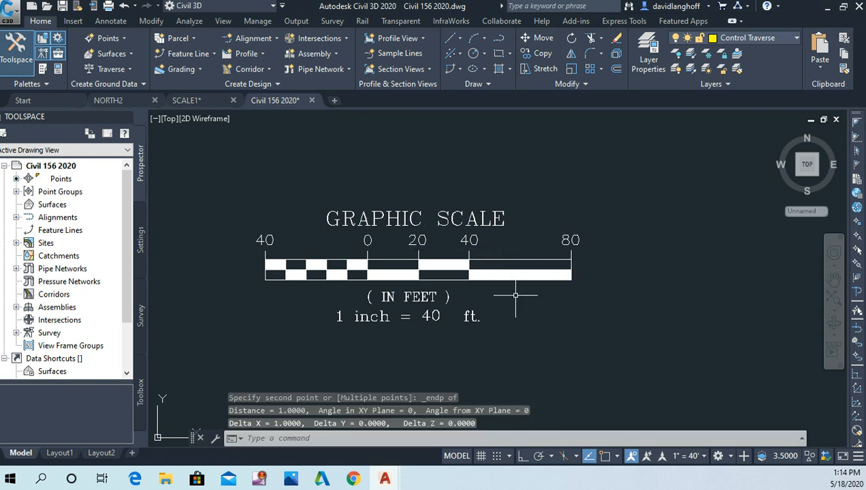
mouse_move(548, 315)
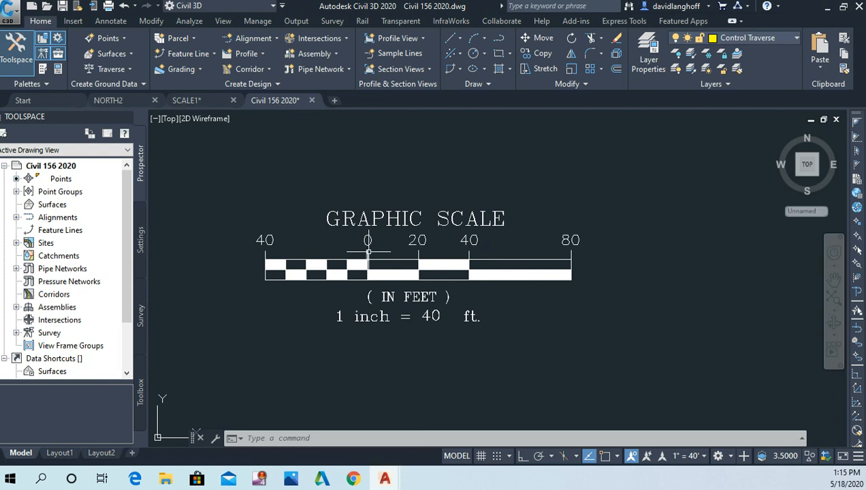
mouse_move(464, 250)
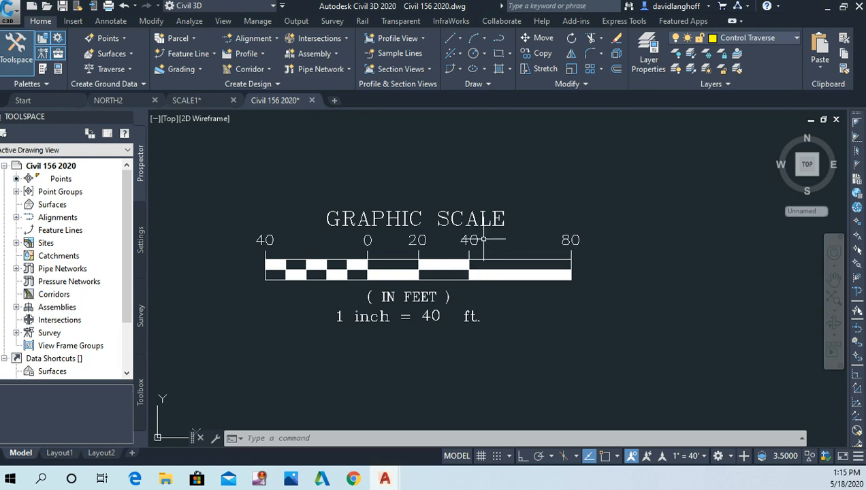
mouse_move(545, 114)
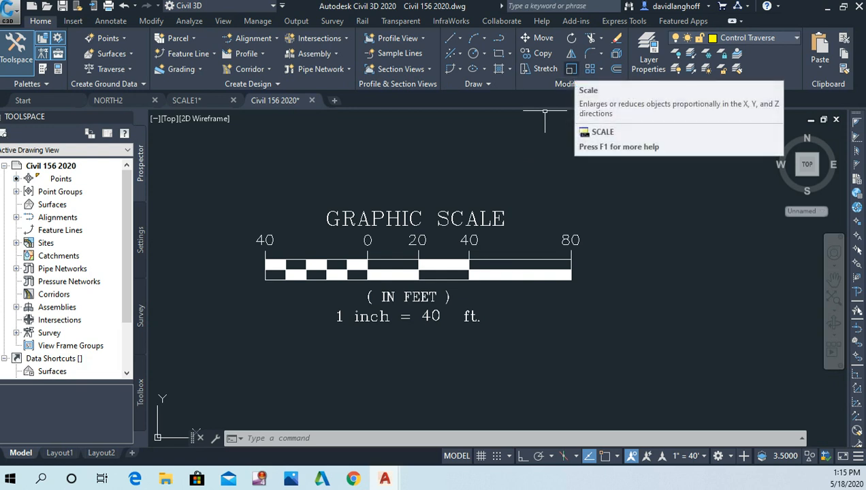
mouse_move(533, 144)
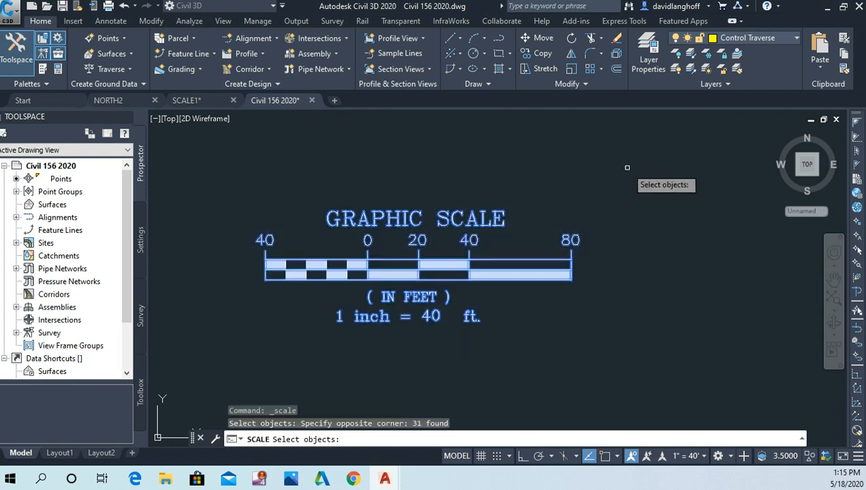
mouse_move(609, 184)
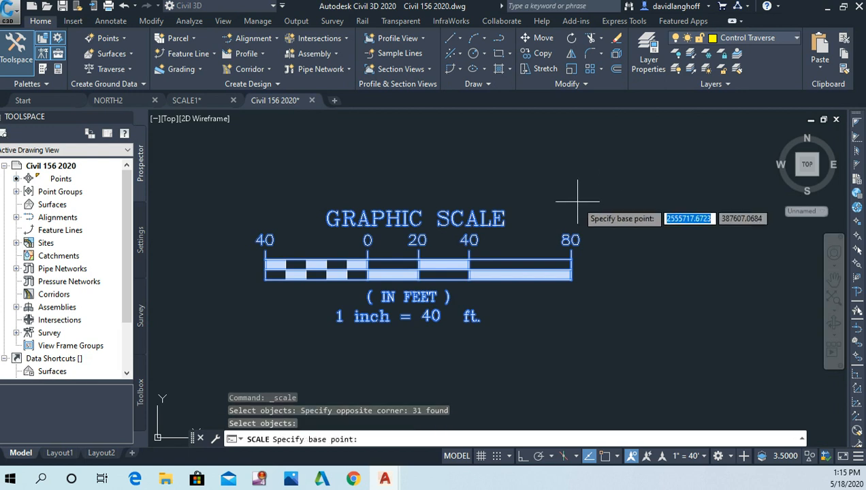
mouse_move(562, 276)
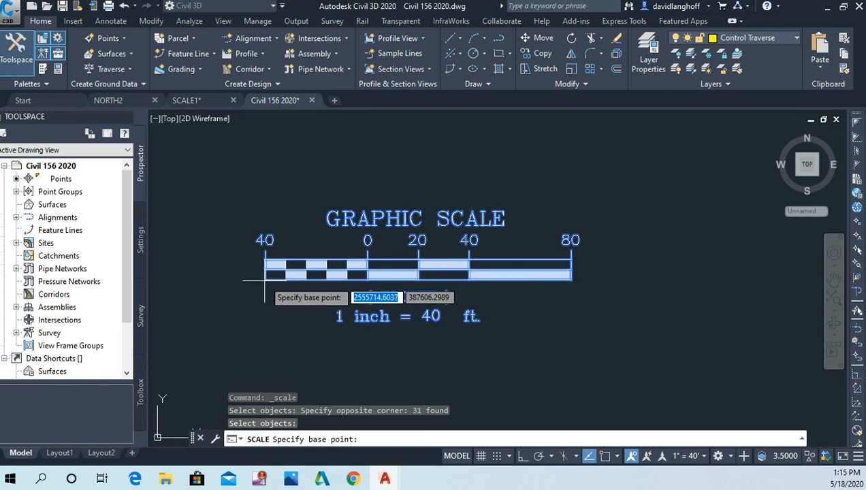
mouse_move(262, 281)
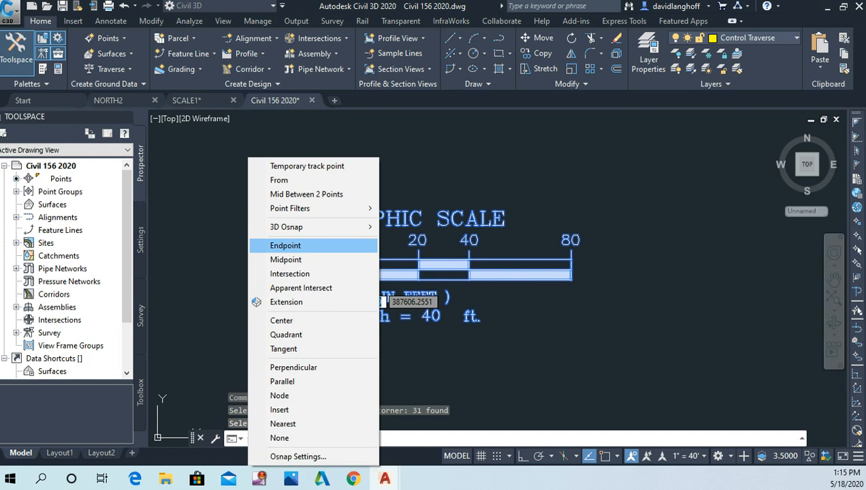
Scale the graphic scale by 40 from the bar's left endpoint.
click(284, 245)
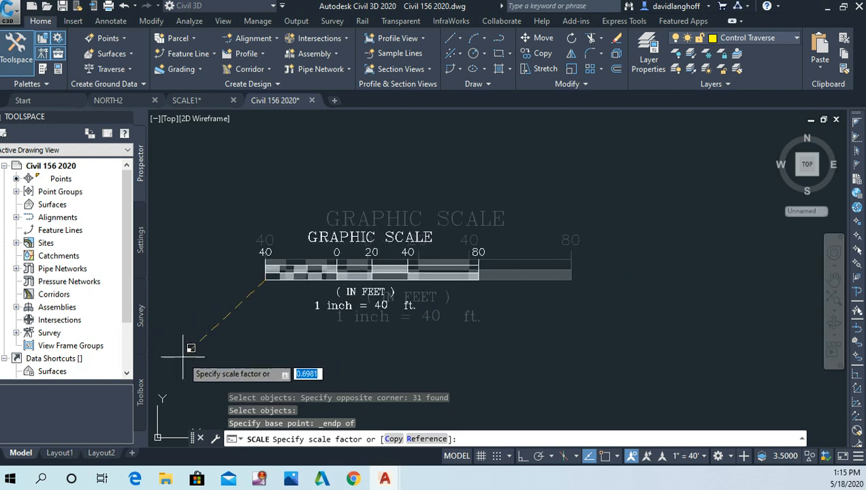
text(40)
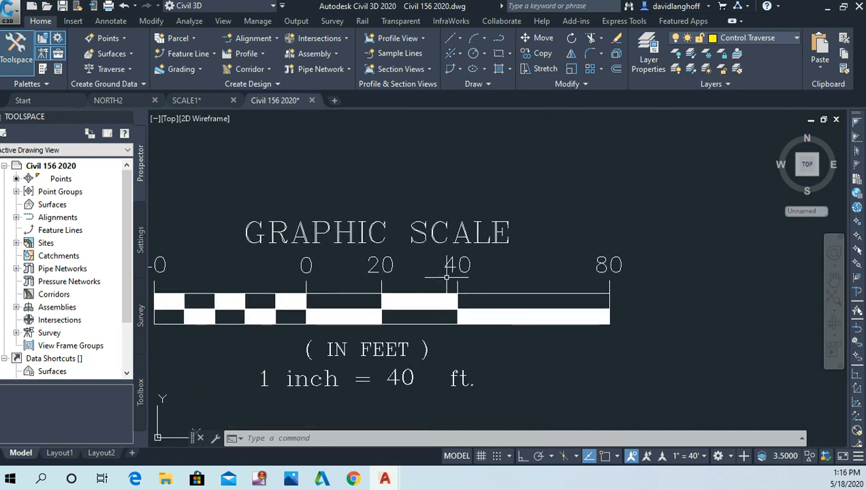
mouse_move(271, 284)
text(Di)
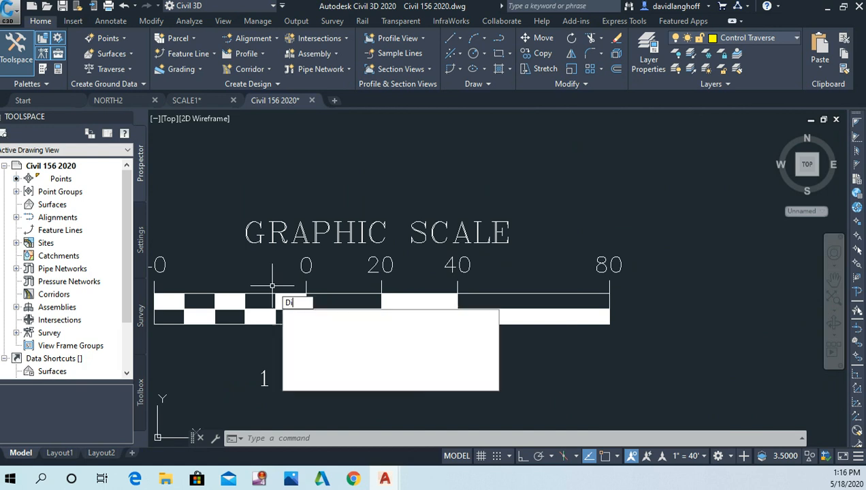
Measure the 0-to-40 span with DIST, confirming a distance of 40.
key(Return)
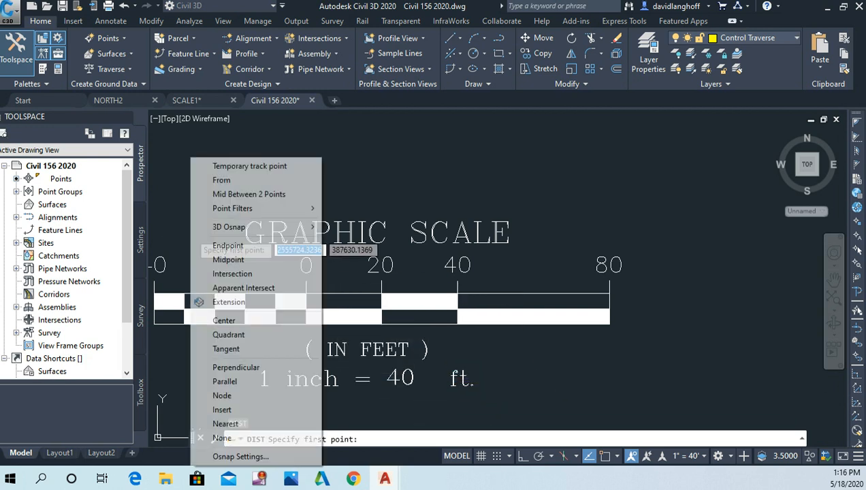
click(227, 245)
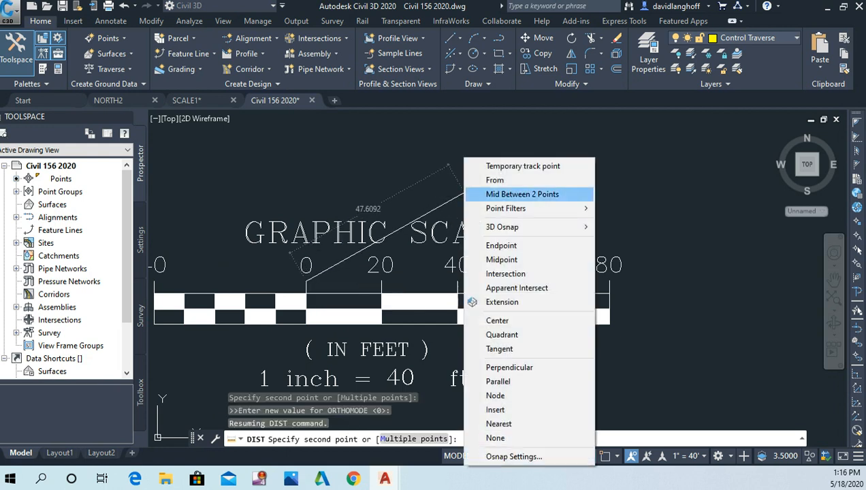
click(501, 245)
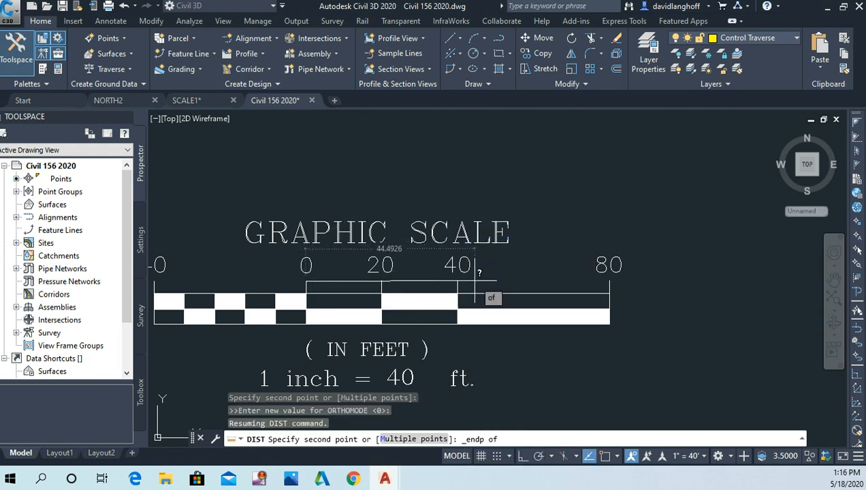
click(458, 279)
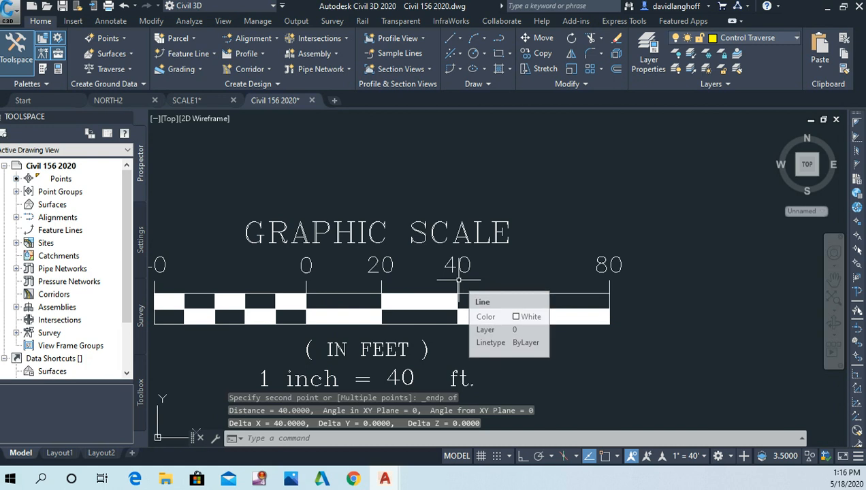
mouse_move(460, 283)
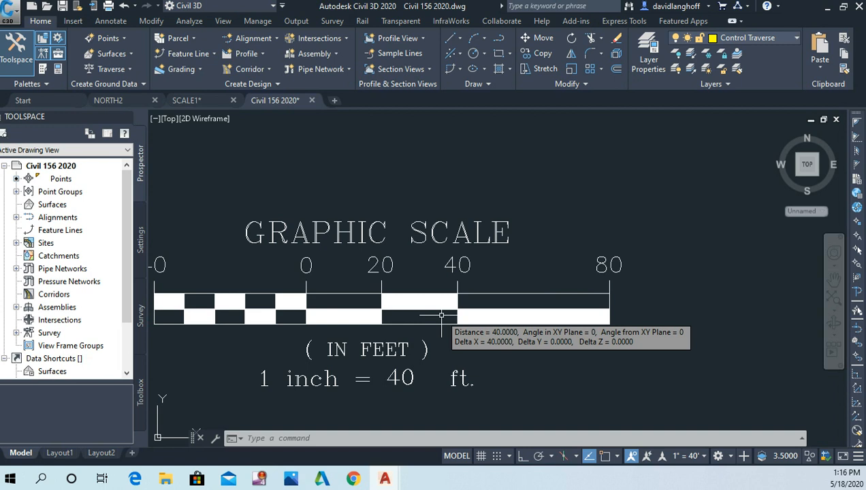
mouse_move(433, 315)
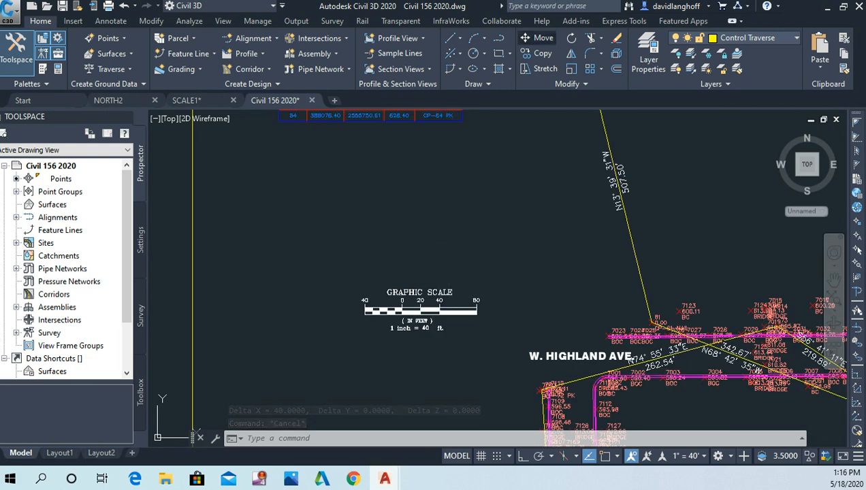
Zoom out to show the enlarged scale within the full Civil 156 site plan.
click(544, 37)
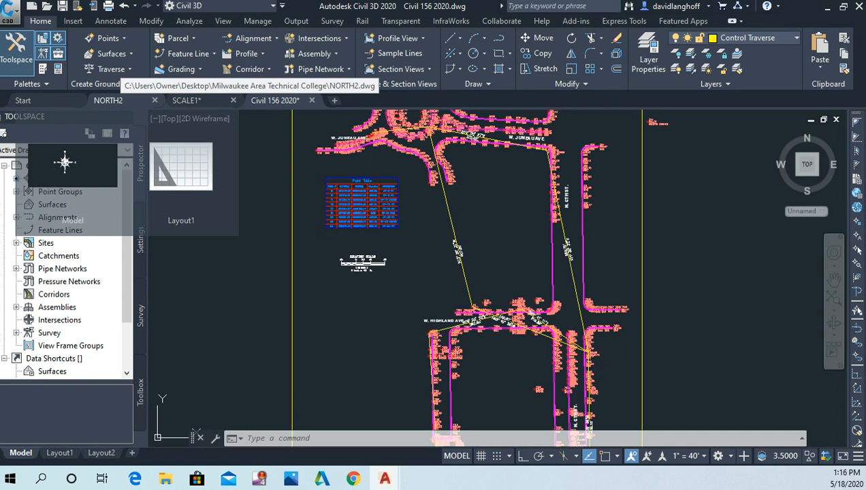
Copy the 105-object north arrow from NORTH2 and return to Civil 156.
click(108, 100)
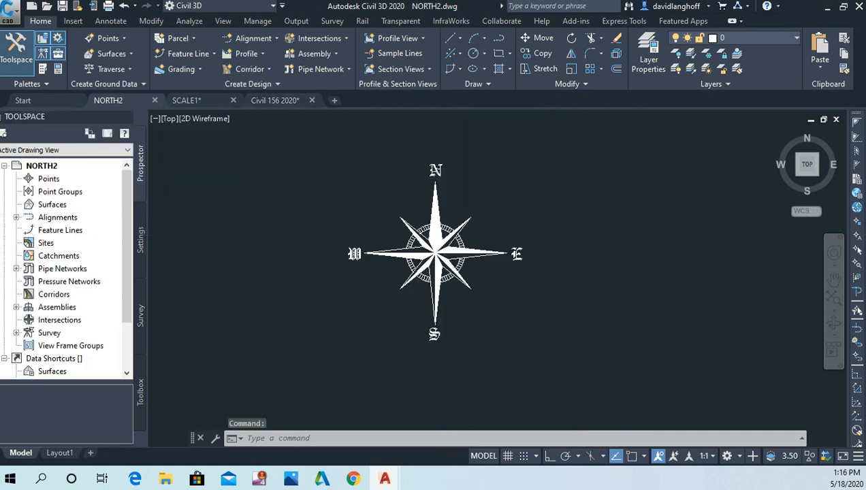
mouse_move(283, 368)
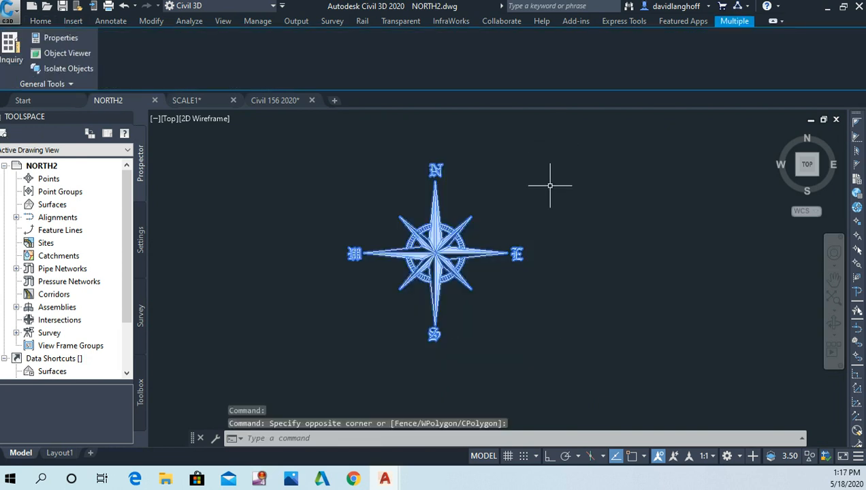
mouse_move(549, 191)
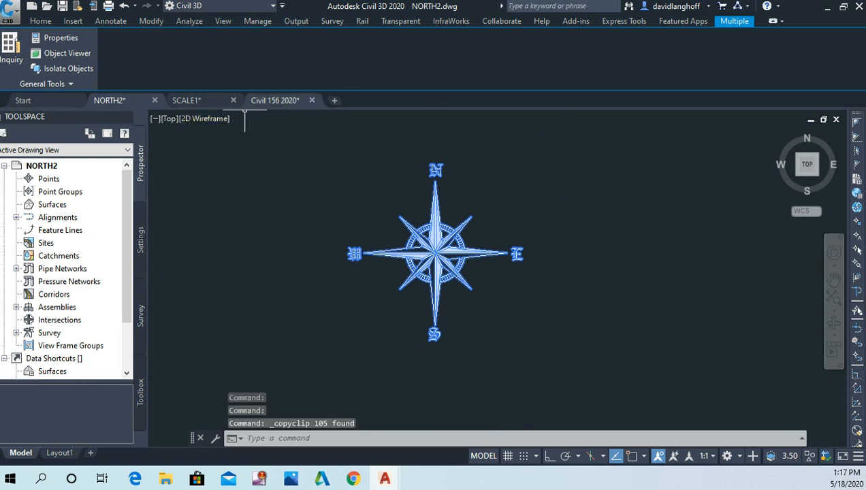
click(275, 100)
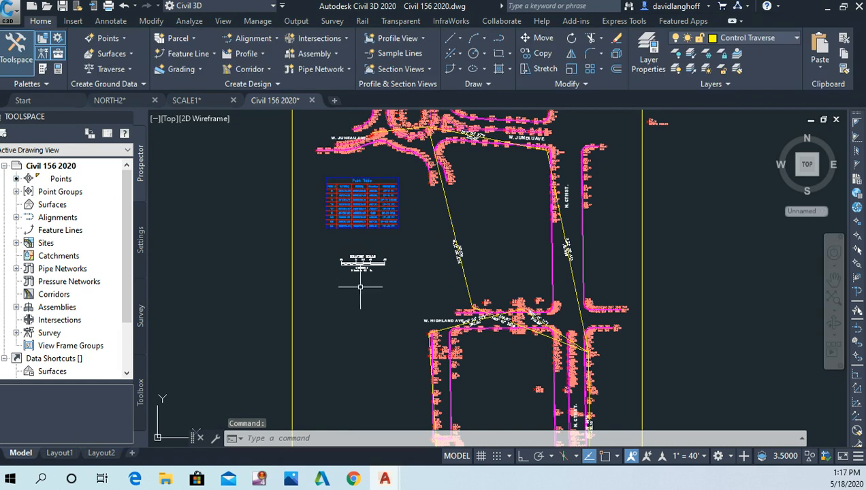
mouse_move(191, 354)
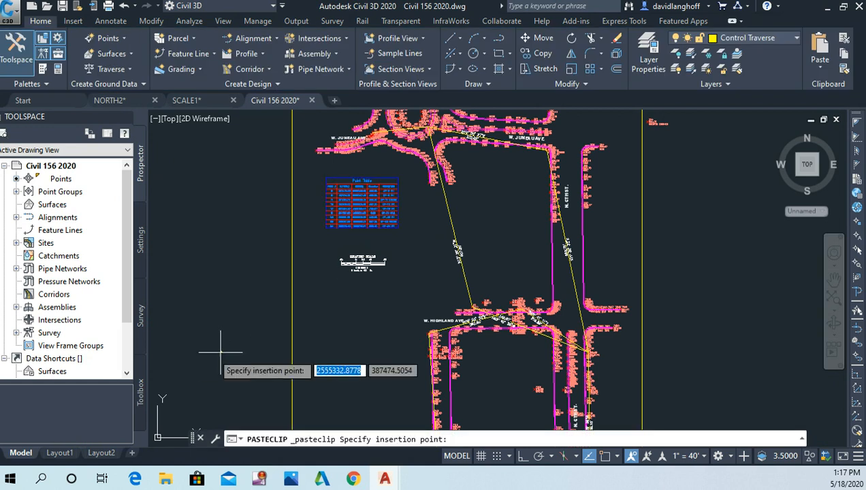
mouse_move(363, 306)
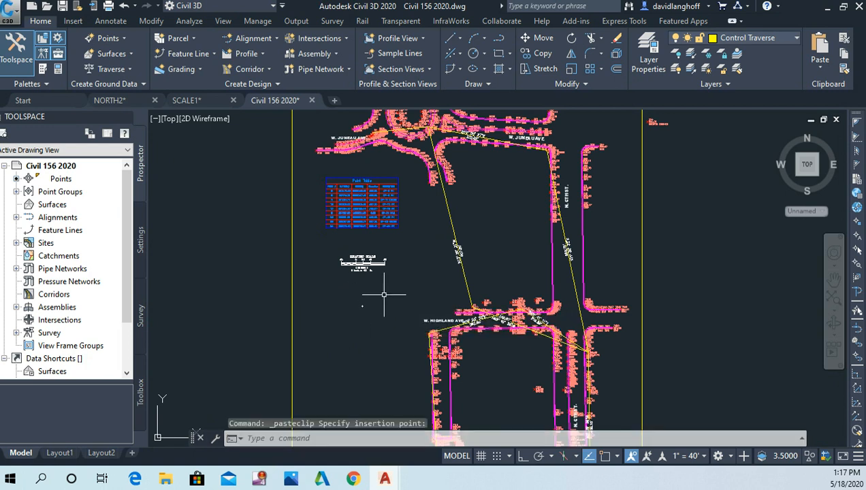
mouse_move(280, 215)
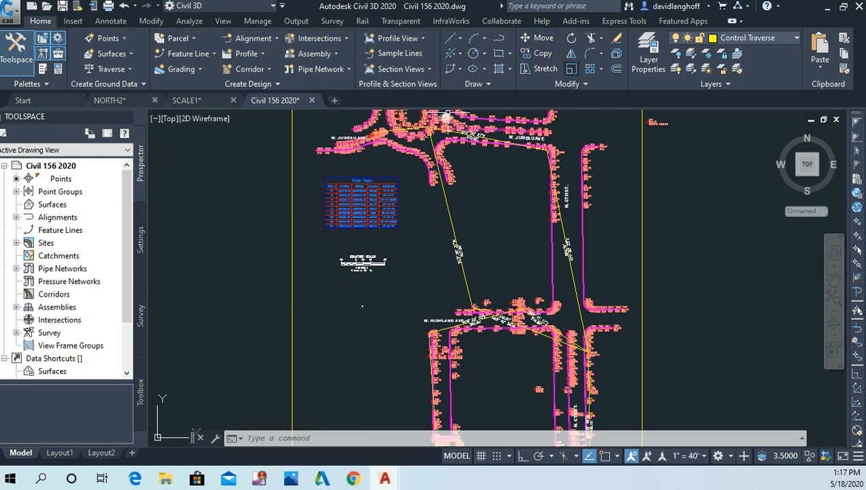
Place the pasted north arrow just below the graphic scale.
click(361, 315)
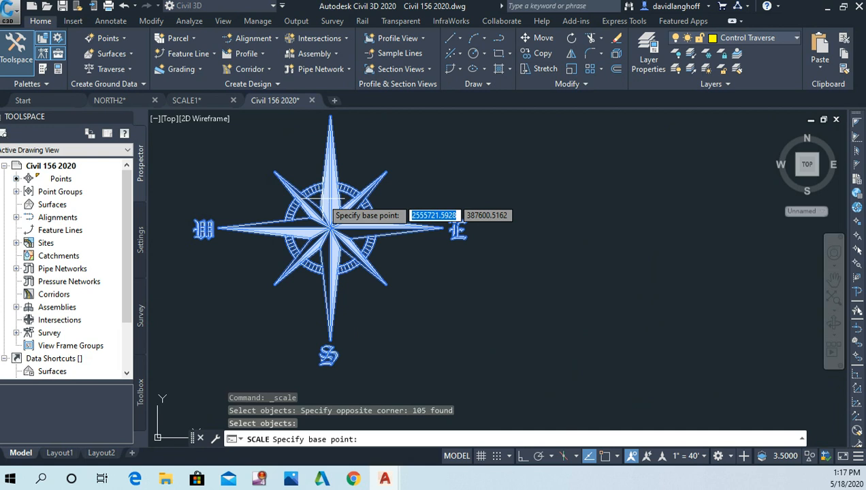
Snap the north arrow's scaling base point to its compass centre.
right_click(334, 238)
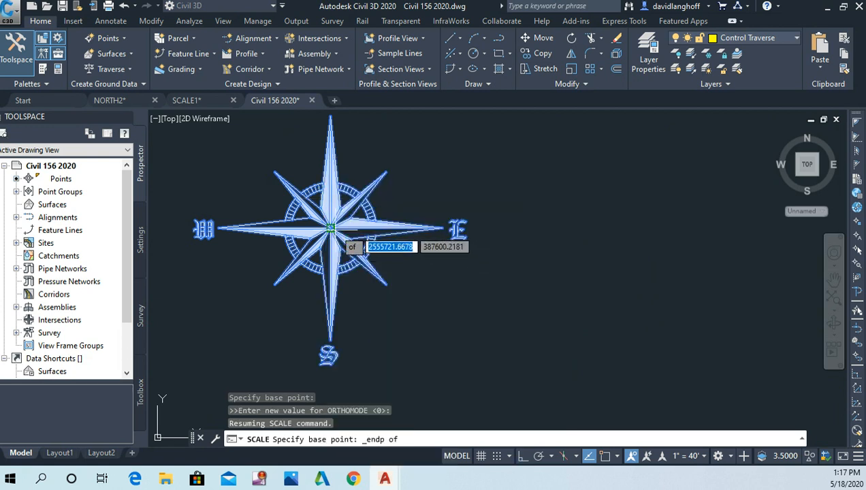
click(331, 227)
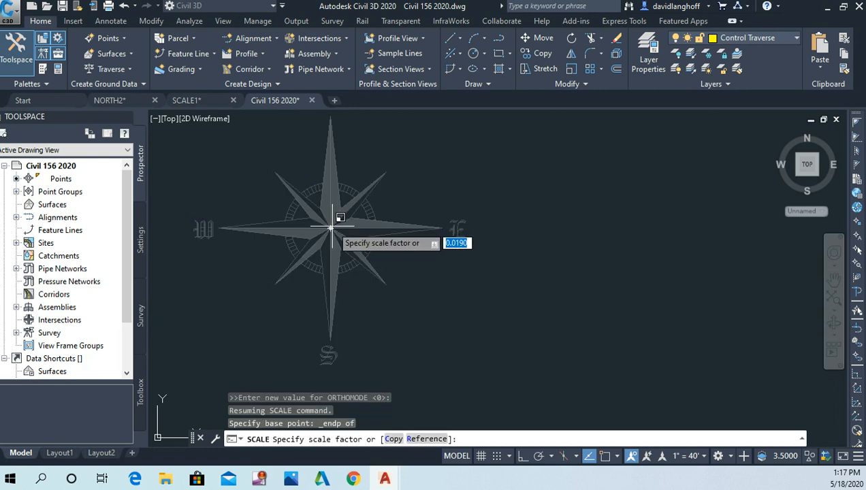
mouse_move(579, 225)
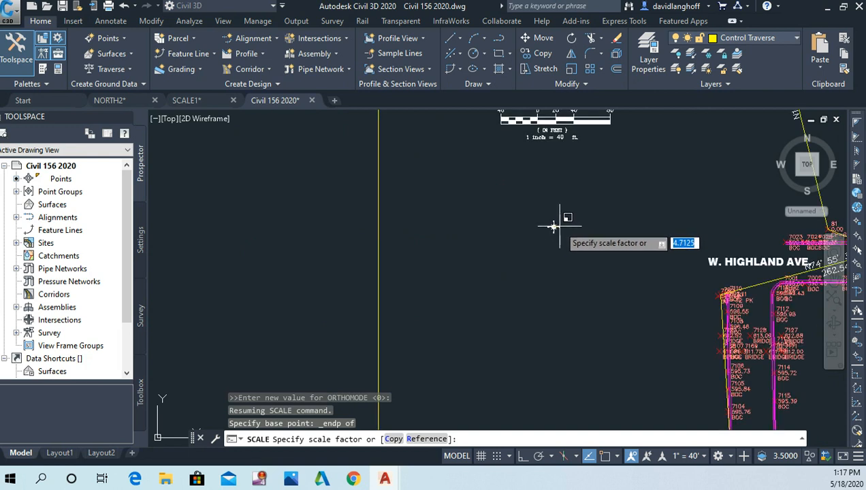
mouse_move(606, 204)
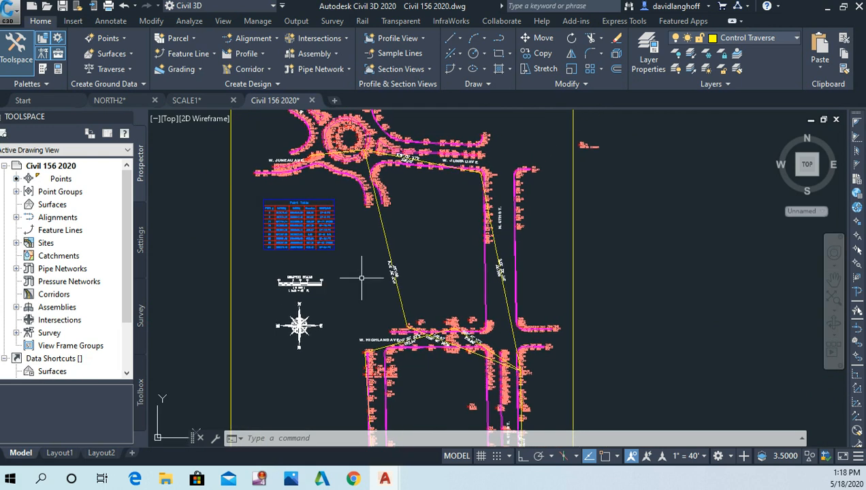
mouse_move(390, 311)
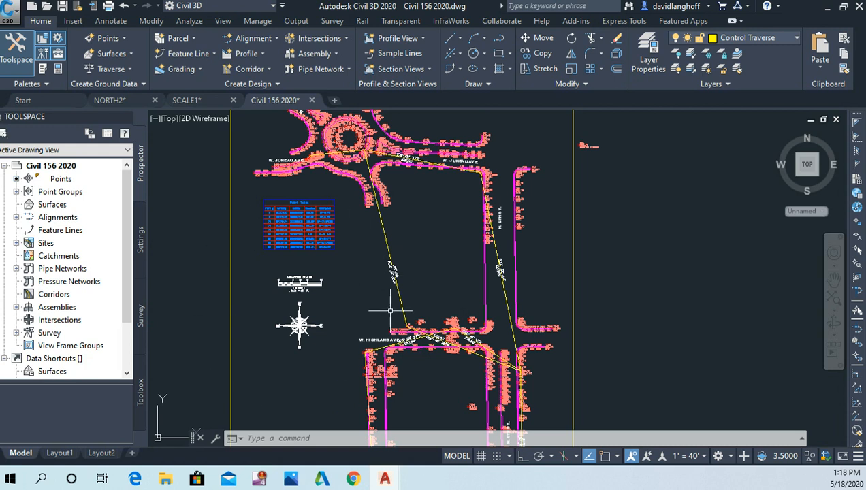
mouse_move(388, 304)
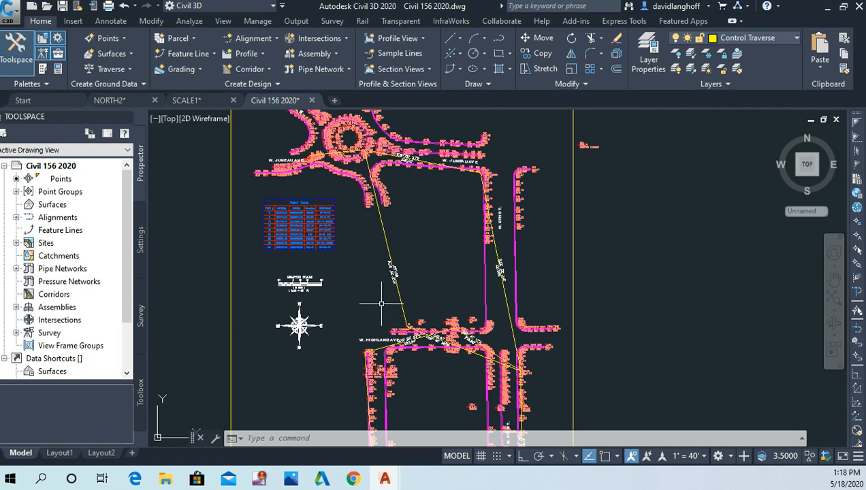
mouse_move(386, 305)
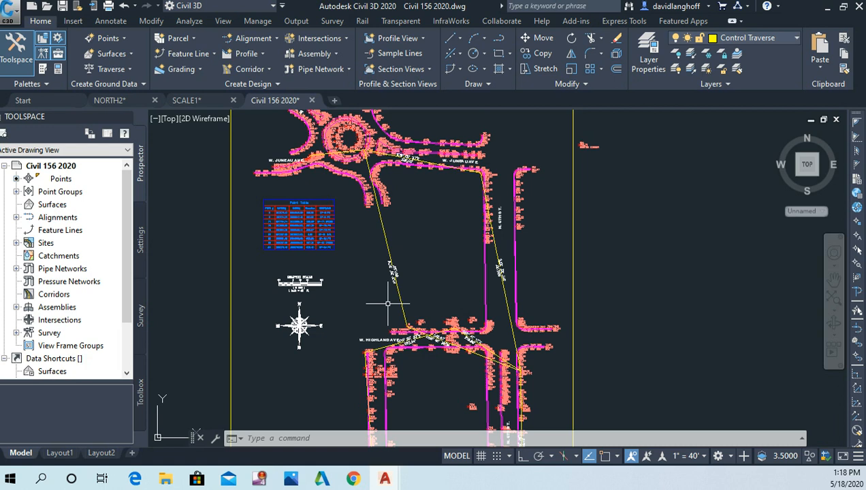
mouse_move(392, 291)
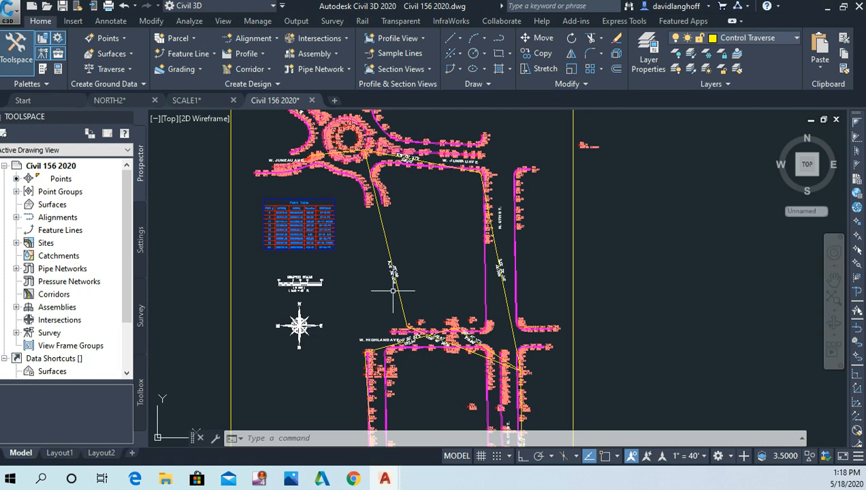